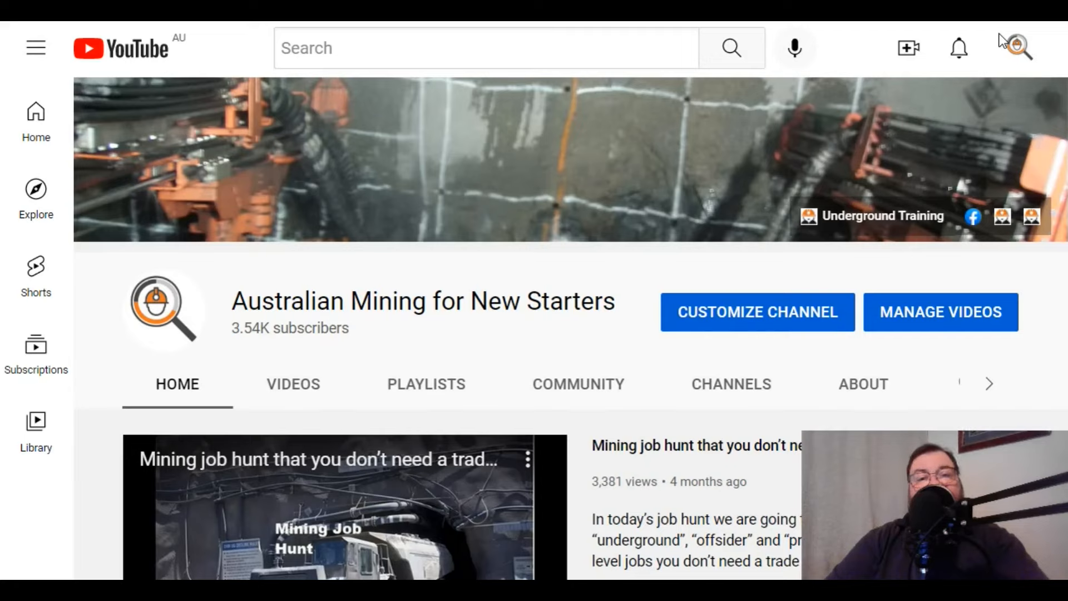
mouse_move(1001, 67)
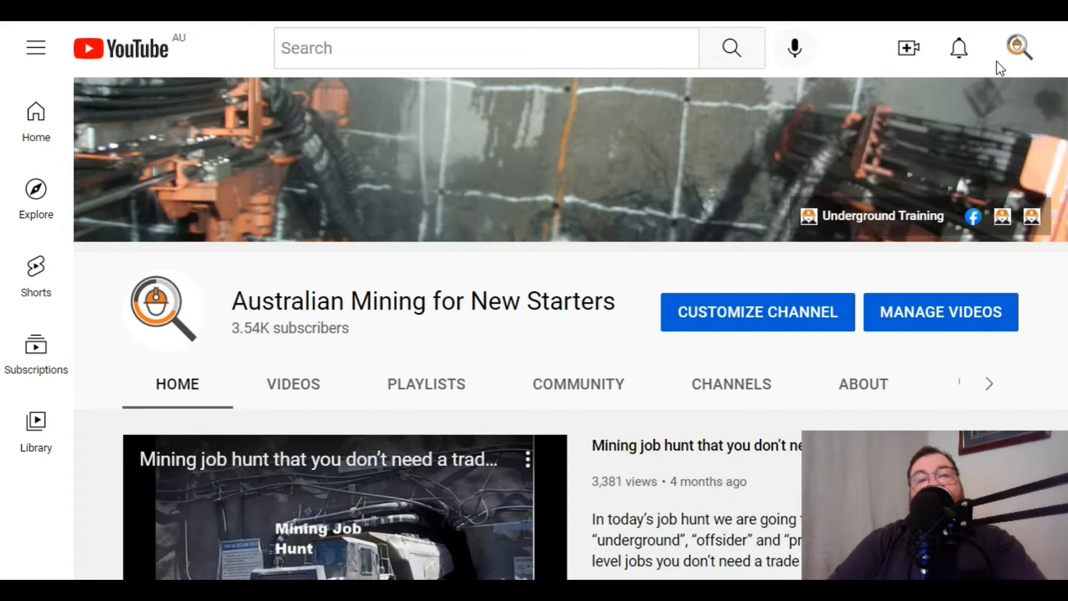
mouse_move(957, 277)
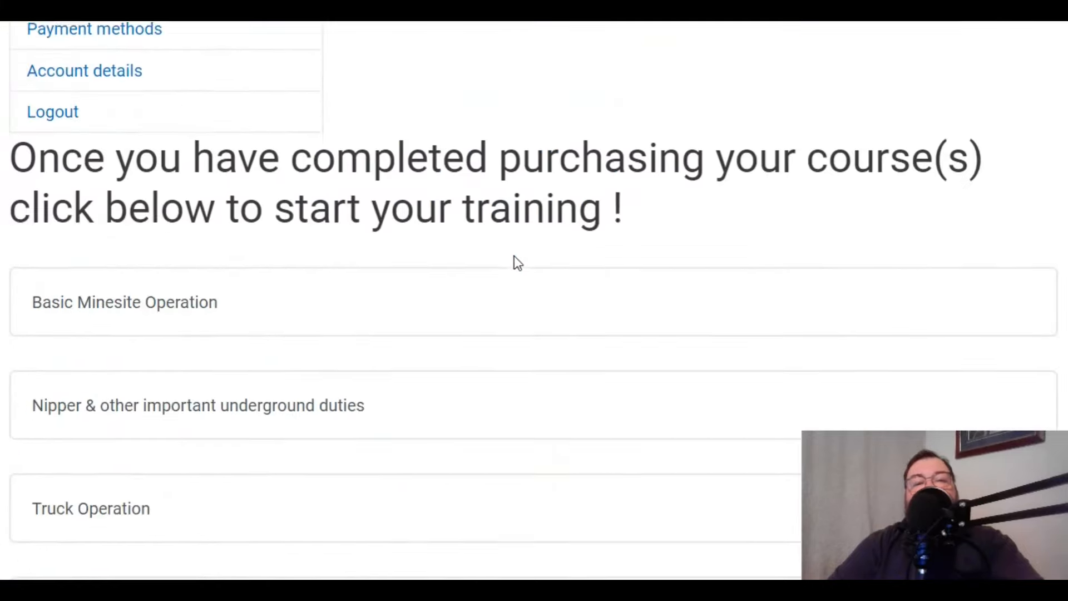
Step: Go into the Basic Minesite Operation course and reach its completed Module 2 lesson list
scroll("down", 3)
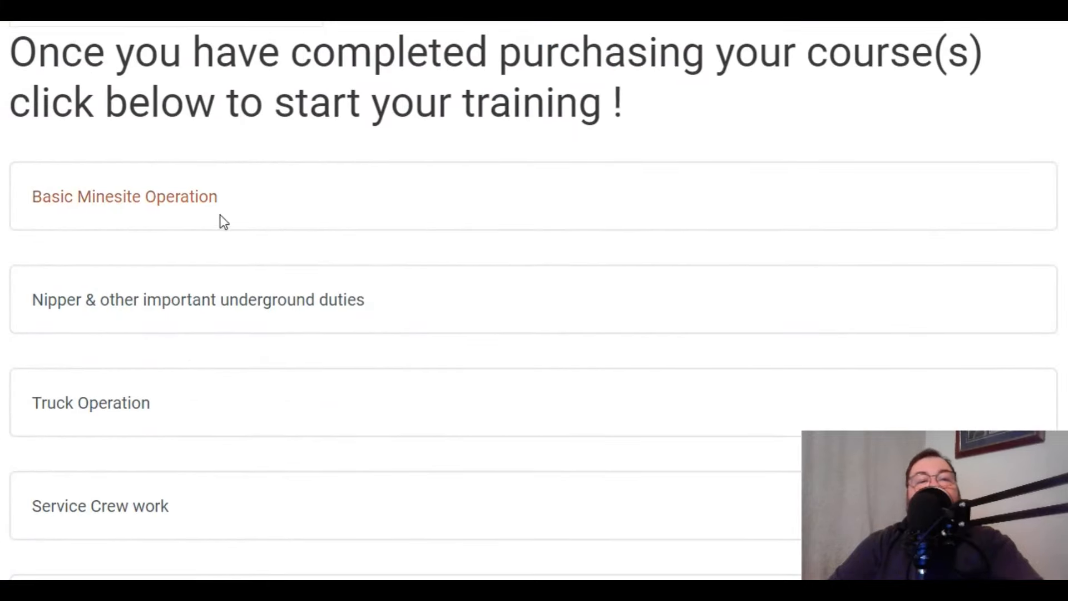
left_click(123, 195)
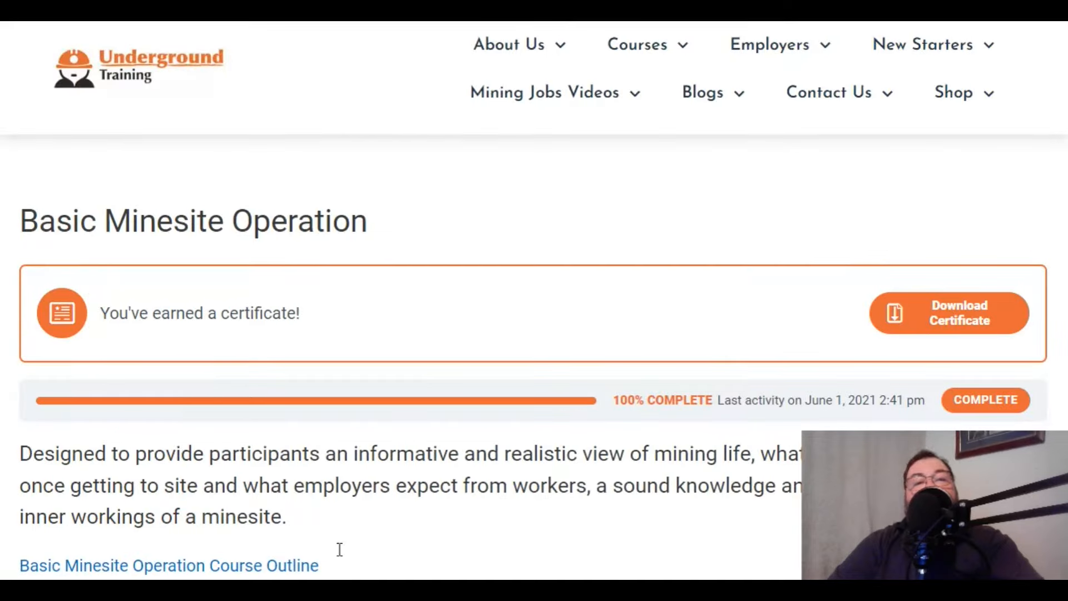
scroll("down", 3)
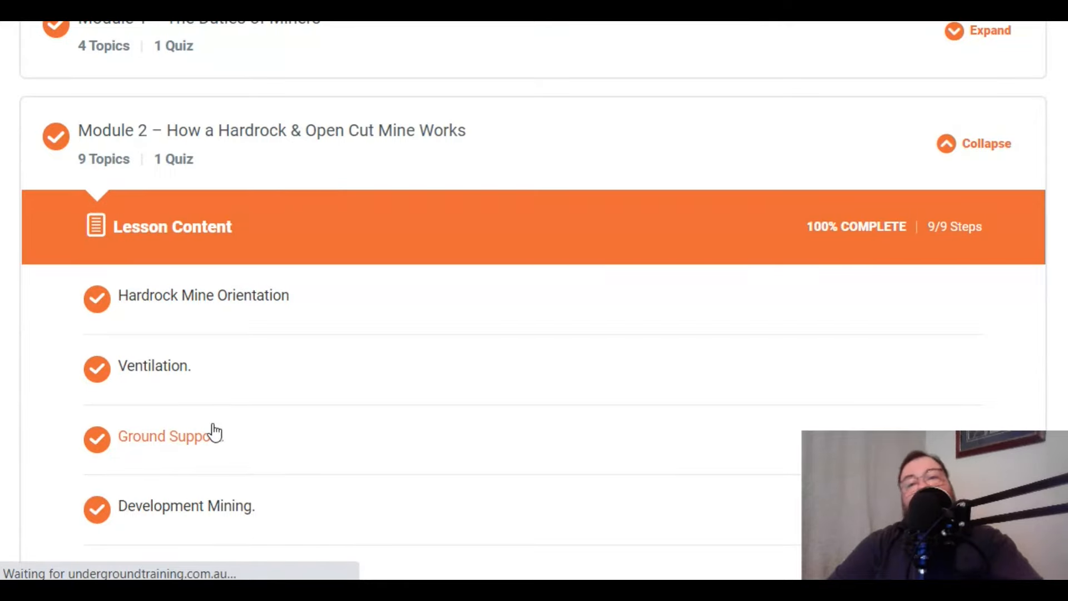
Step: Read the Ground Support lesson from bolting patterns through Chemical Bolts and Cable Bolts
left_click(163, 436)
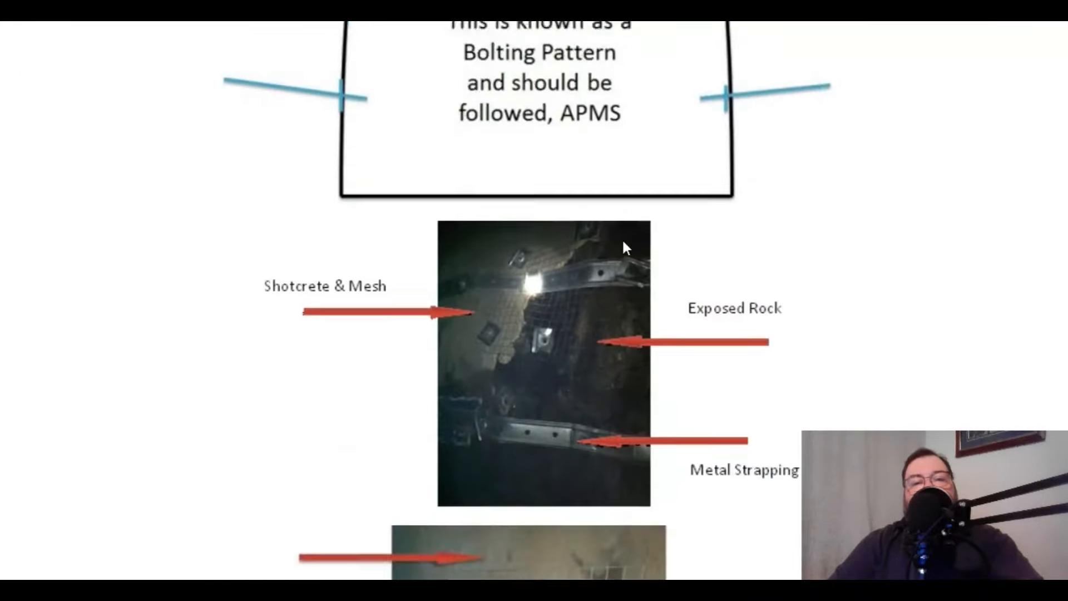
scroll("down", 3)
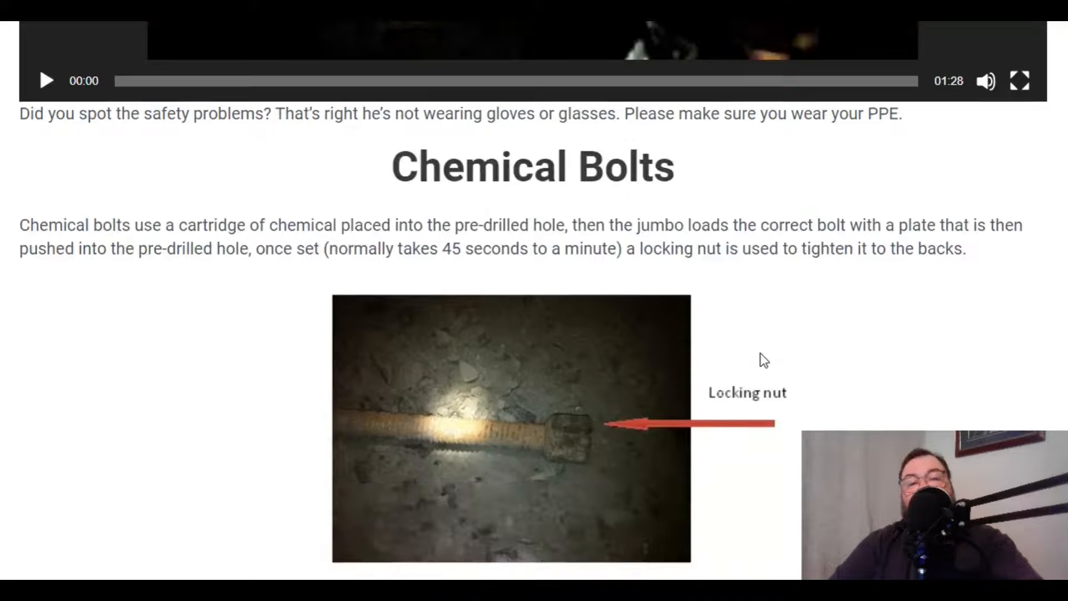
scroll("down", 3)
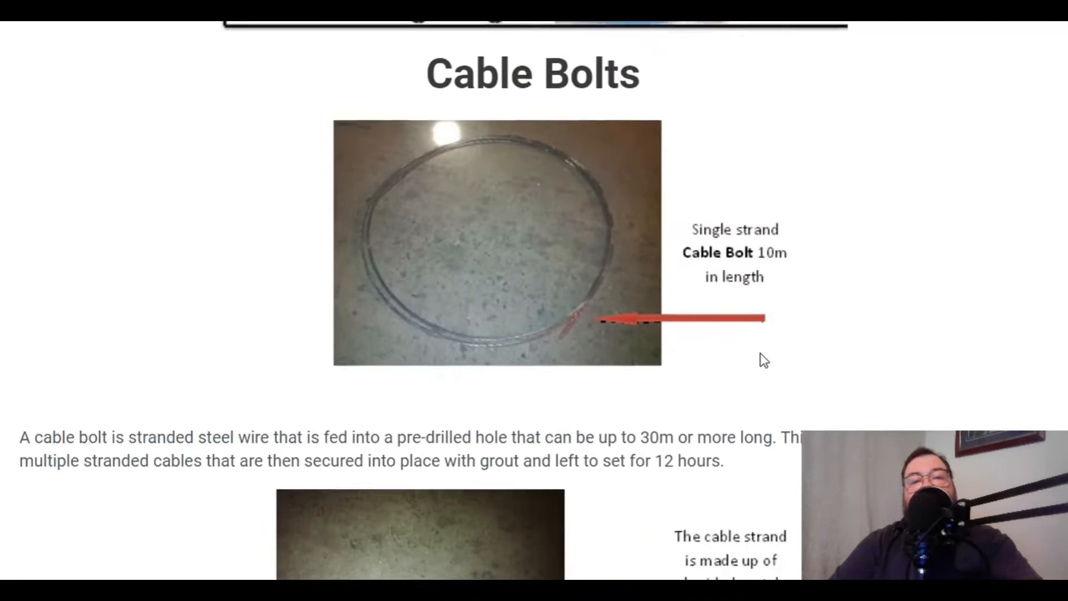
scroll("down", 3)
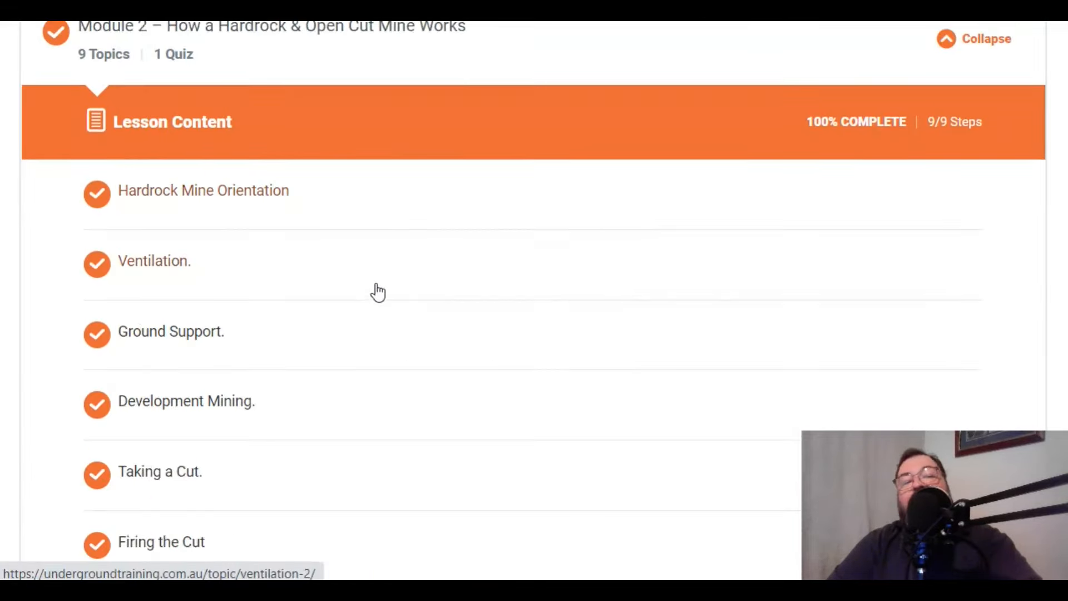
Step: Scroll the course page past Module 2's topics through Paste Fill to Modules 3 and 4
scroll("down", 3)
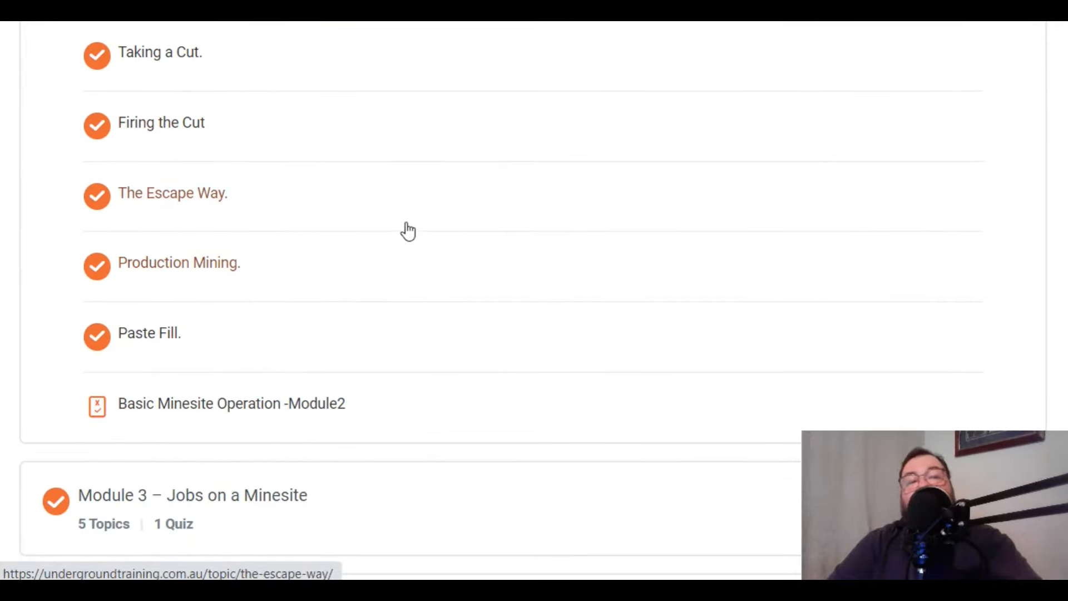
scroll("down", 3)
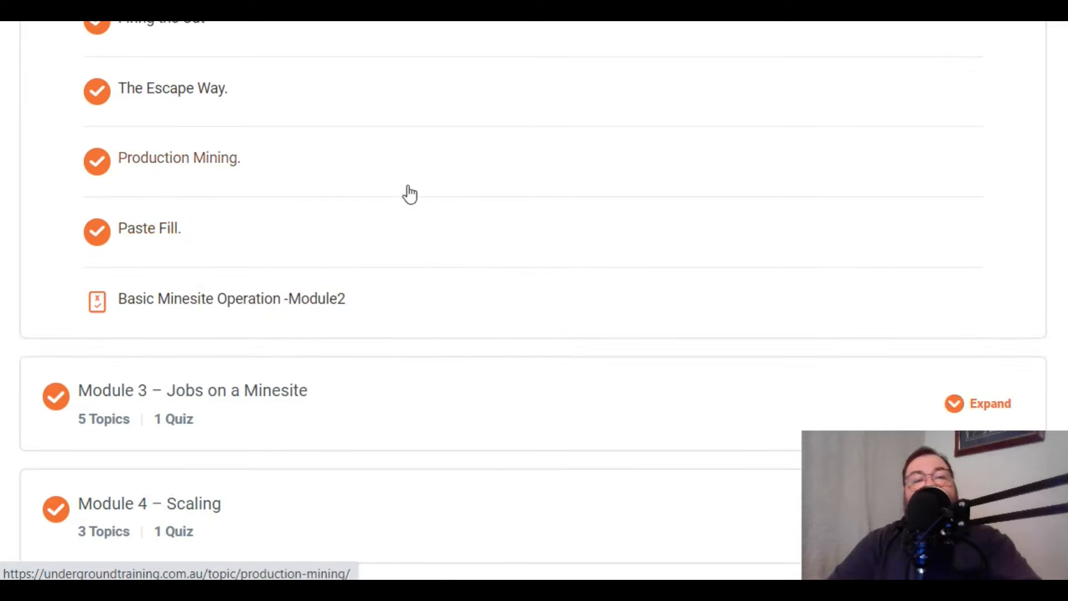